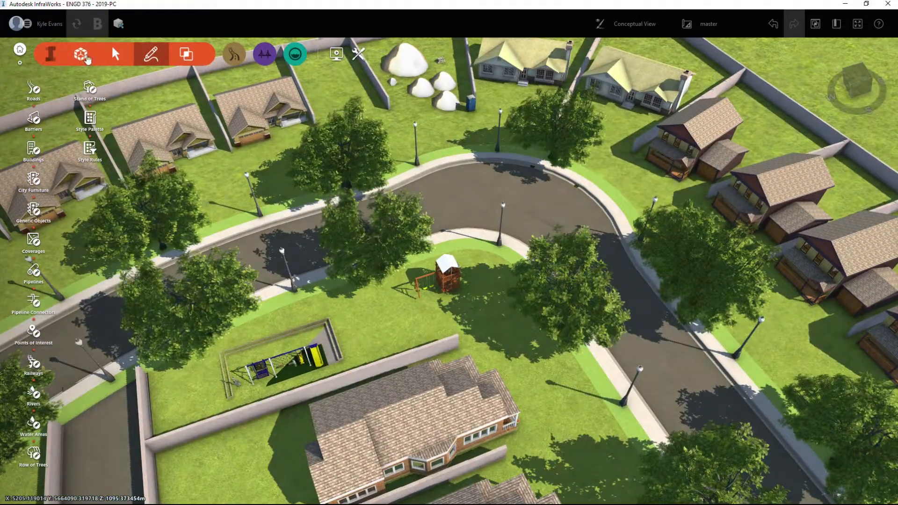
Open the Style Palette on Road styles and pick the City of Calgary cul-de-sac style
left_click(80, 54)
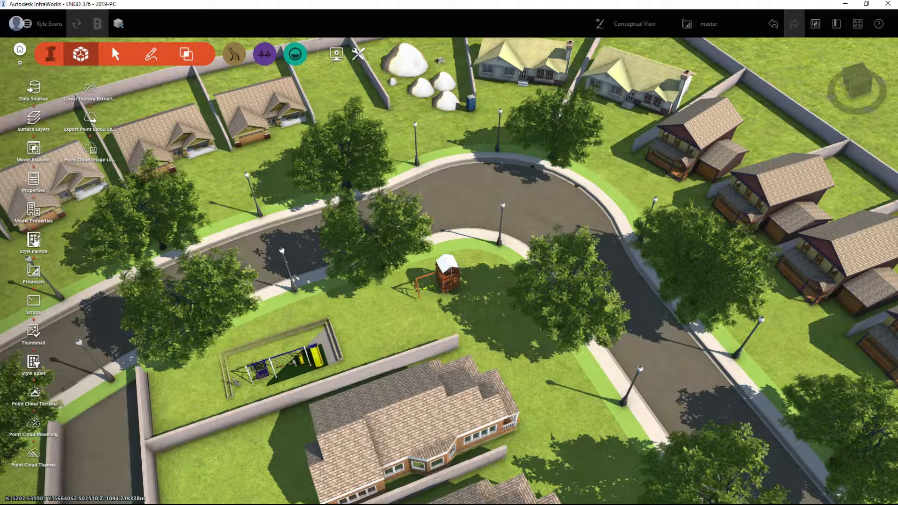
left_click(33, 241)
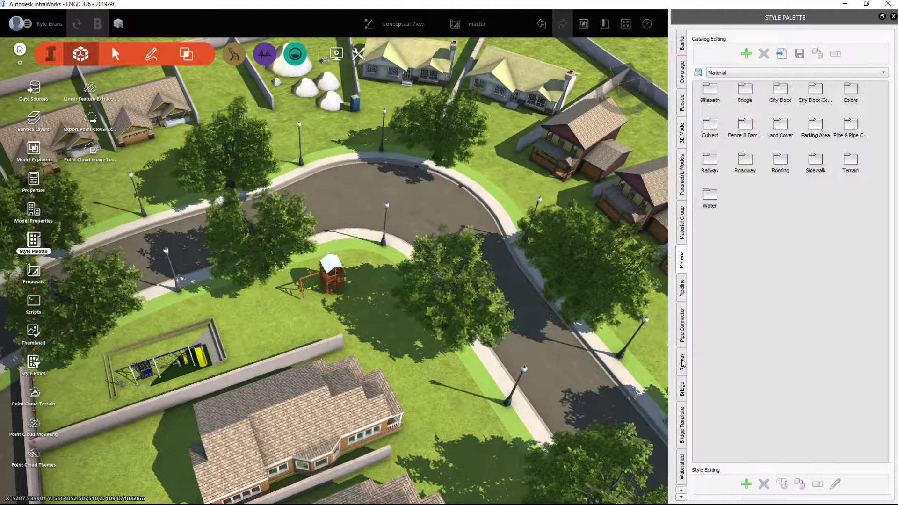
left_click(681, 321)
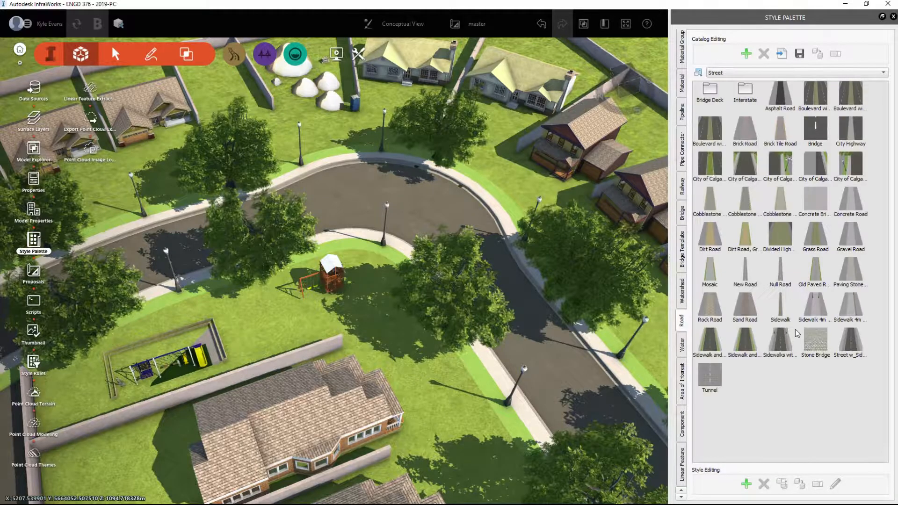
mouse_move(801, 136)
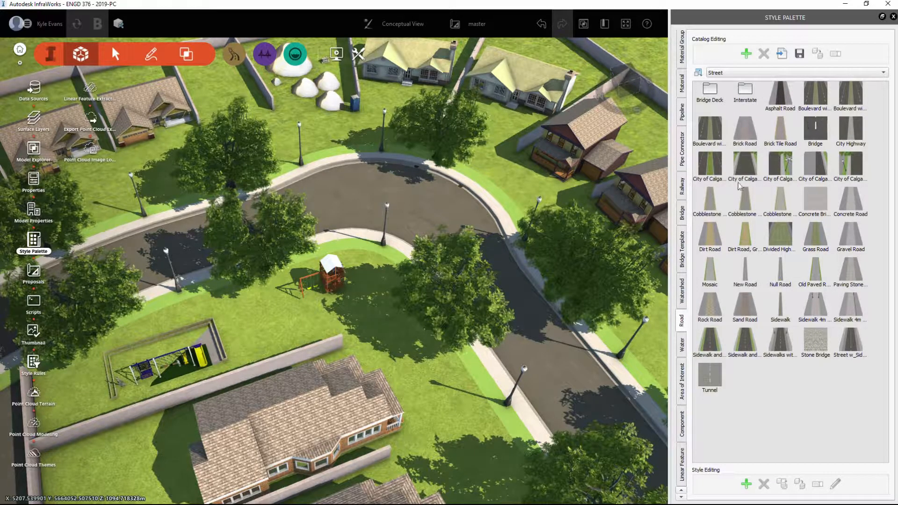
mouse_move(745, 166)
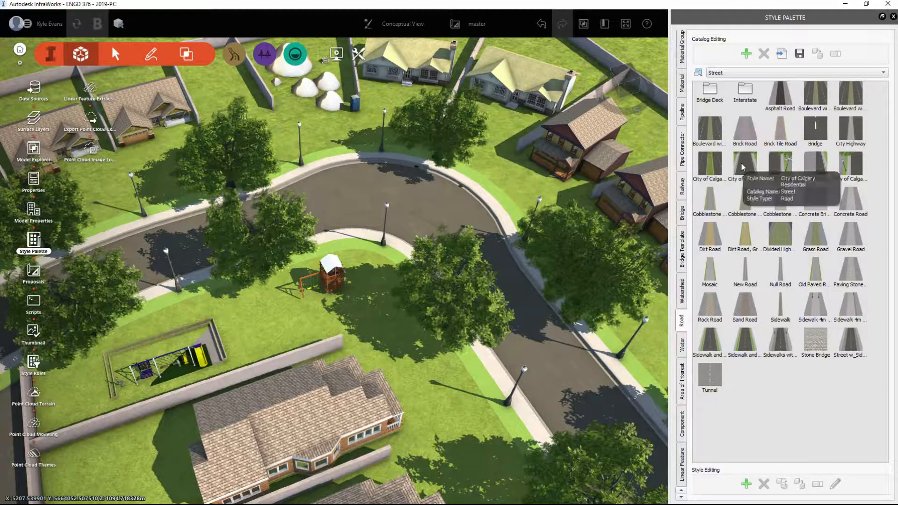
mouse_move(816, 182)
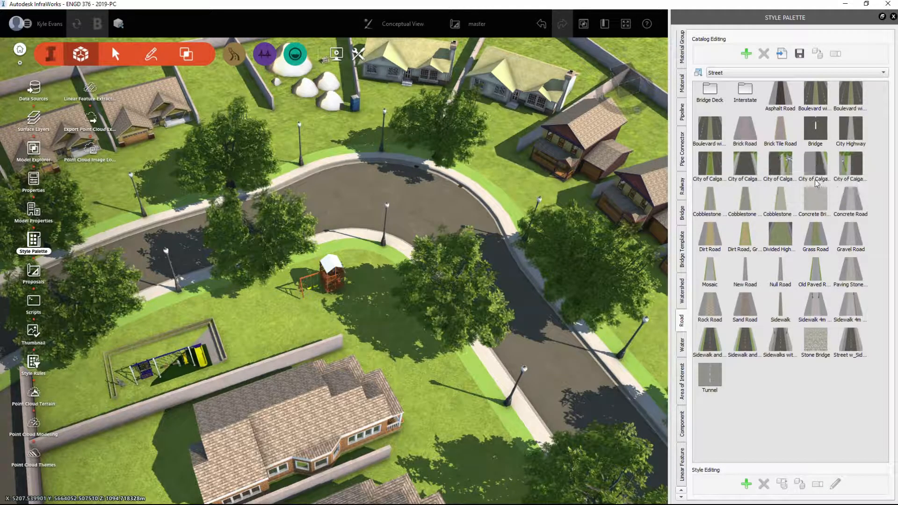
left_click(780, 166)
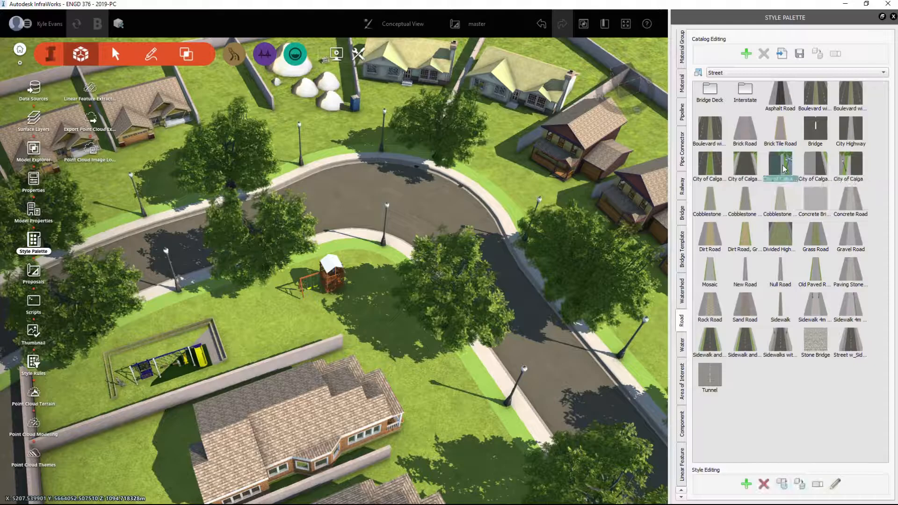
double_click(781, 166)
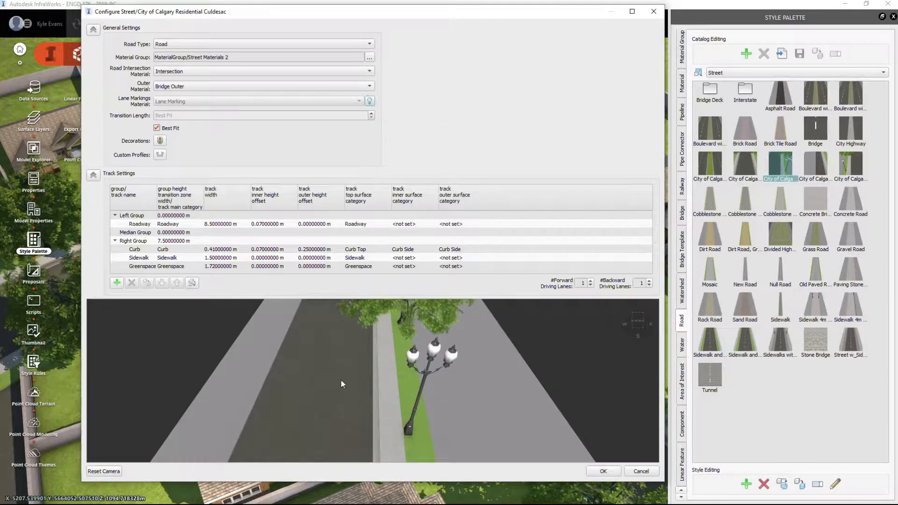
mouse_move(255, 404)
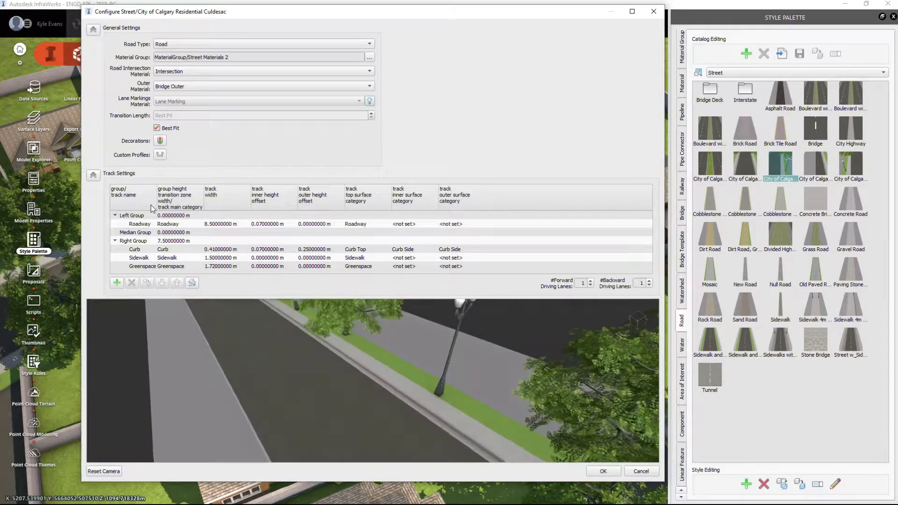
left_click(133, 240)
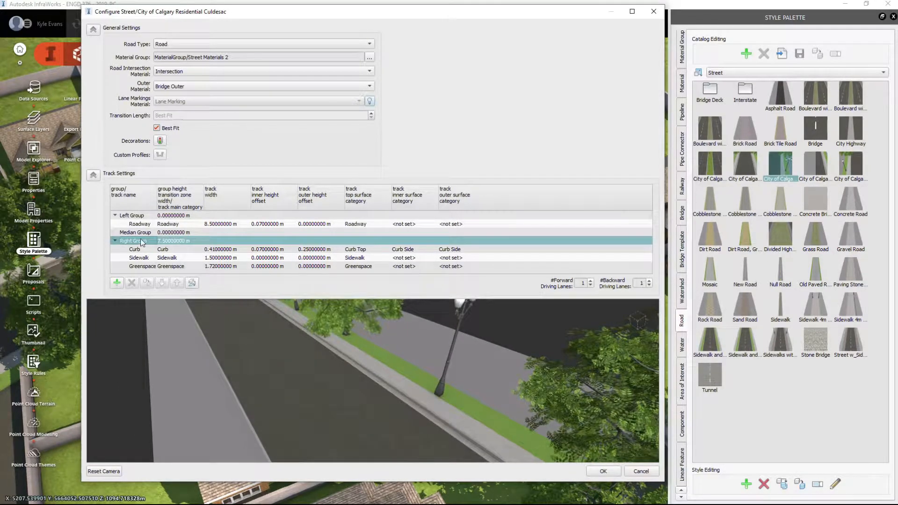
left_click(135, 249)
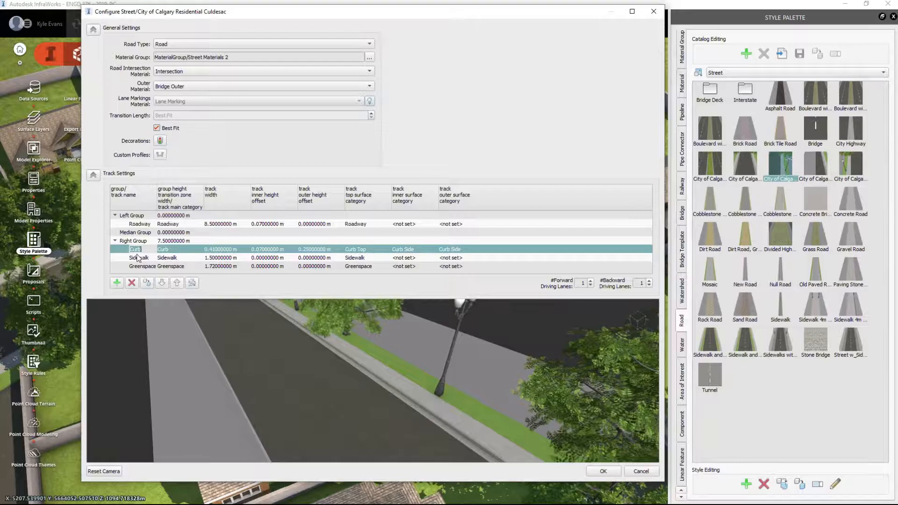
left_click(140, 224)
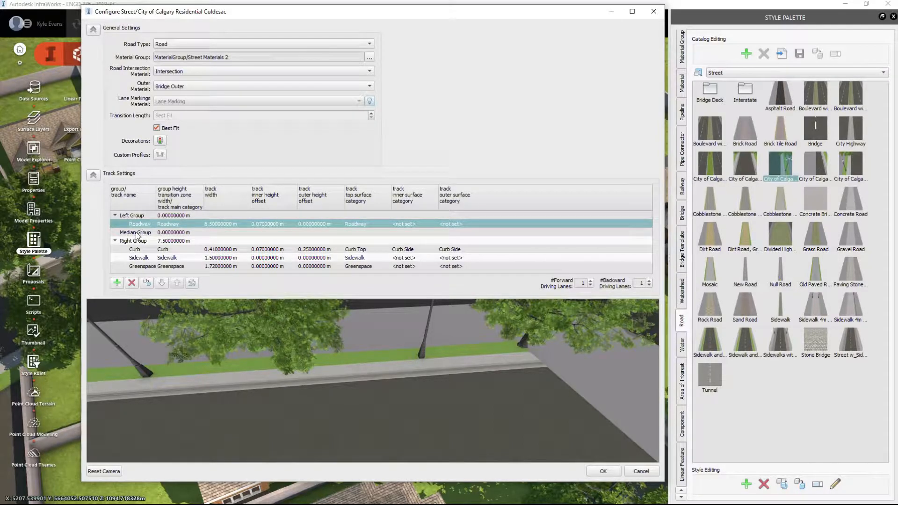
left_click(133, 240)
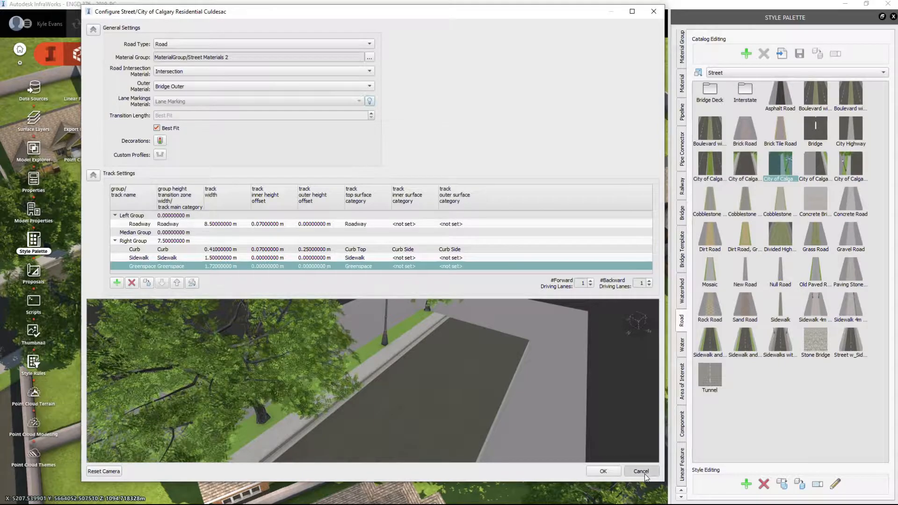
left_click(160, 140)
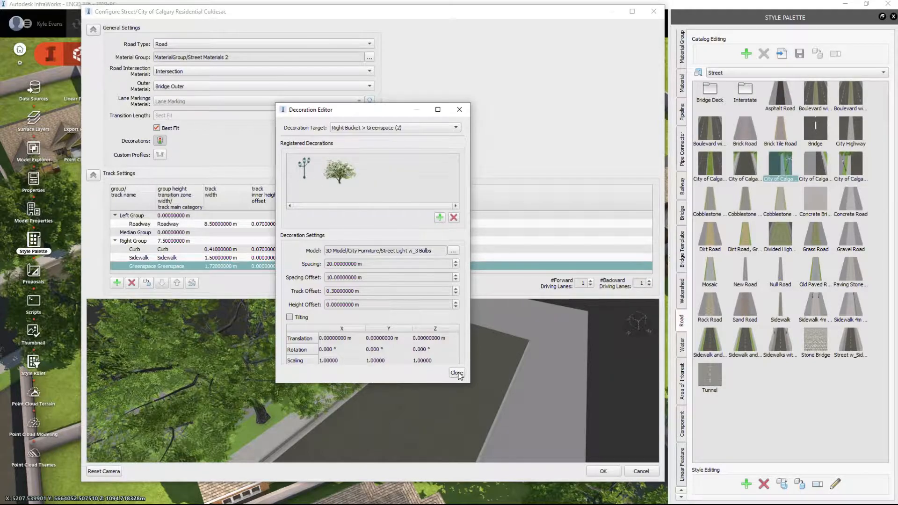
left_click(457, 373)
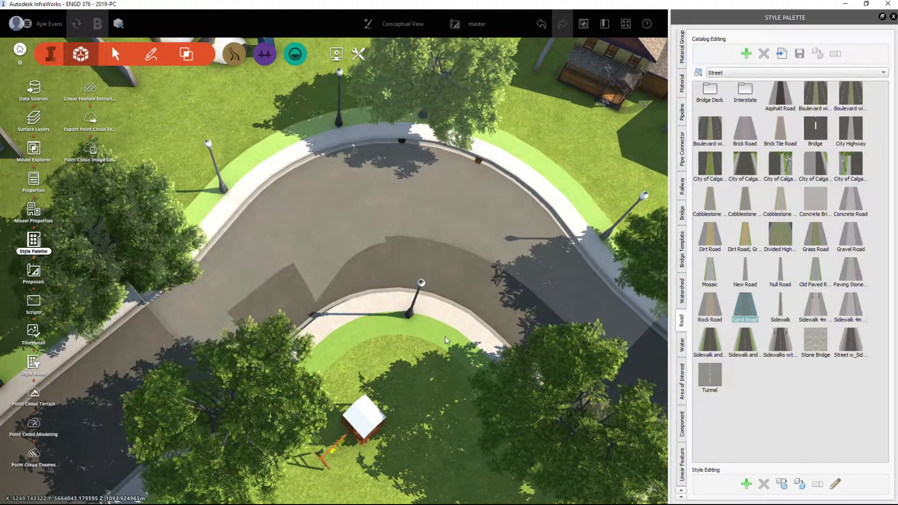
left_click_drag(447, 339, 294, 377)
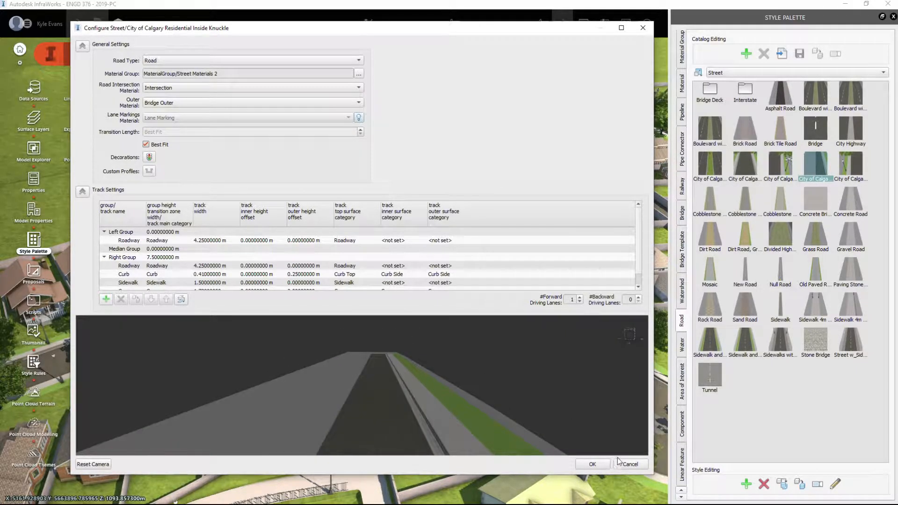
Cancel the Residential Inside Knuckle style configuration without saving changes
left_click(129, 240)
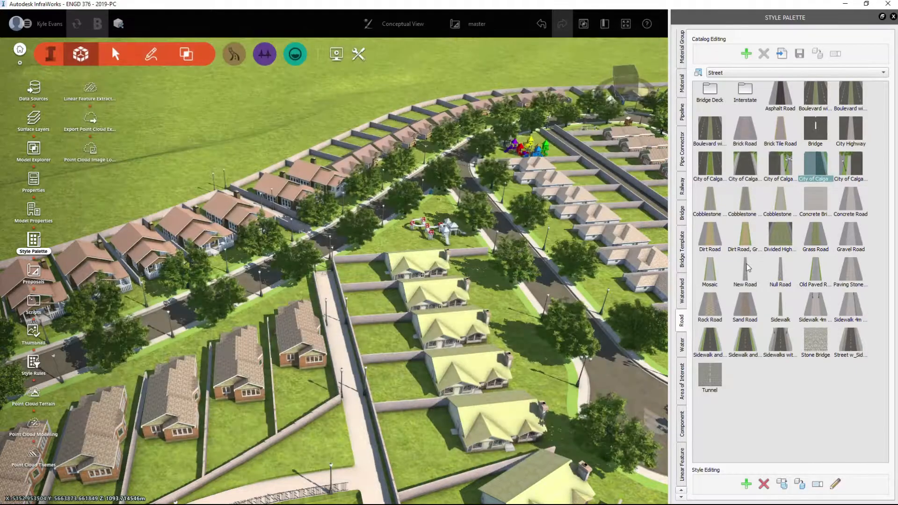
Apply the City of Calgary Residential Outside knuckle style to the curved cul-de-sac road
double_click(814, 166)
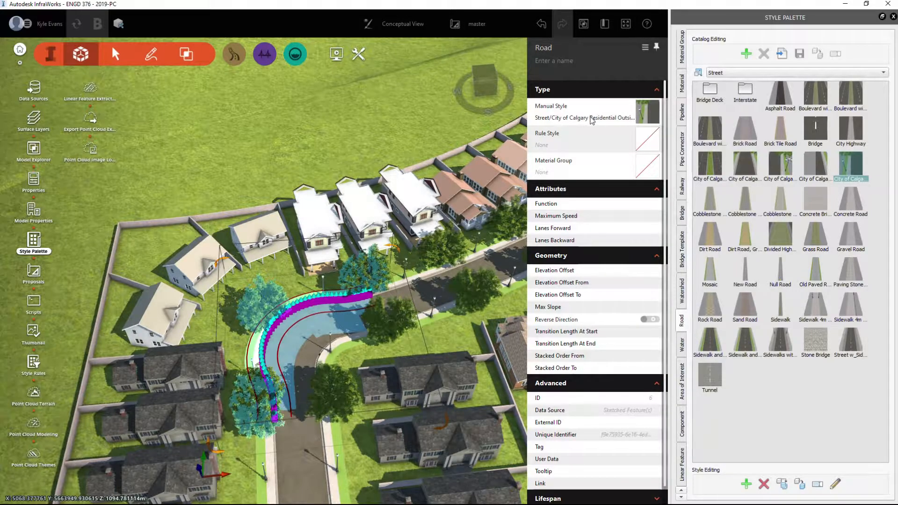
mouse_move(850, 166)
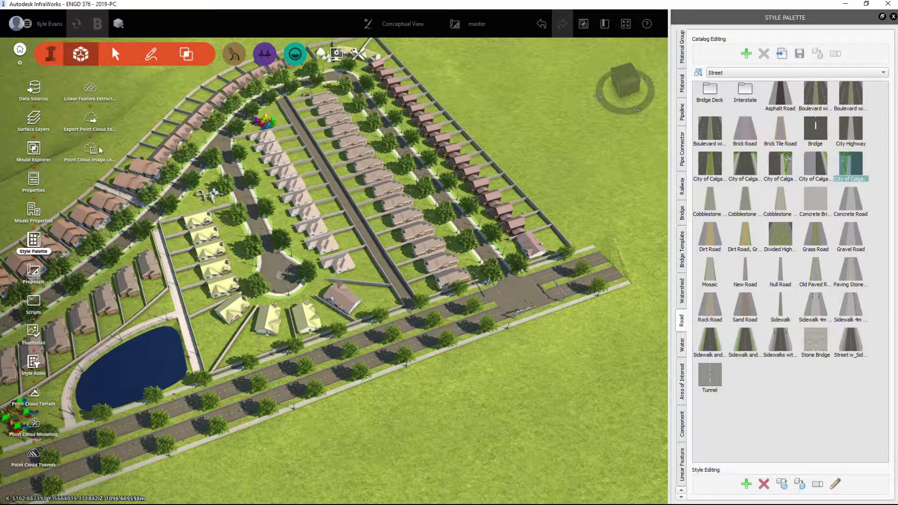
mouse_move(81, 53)
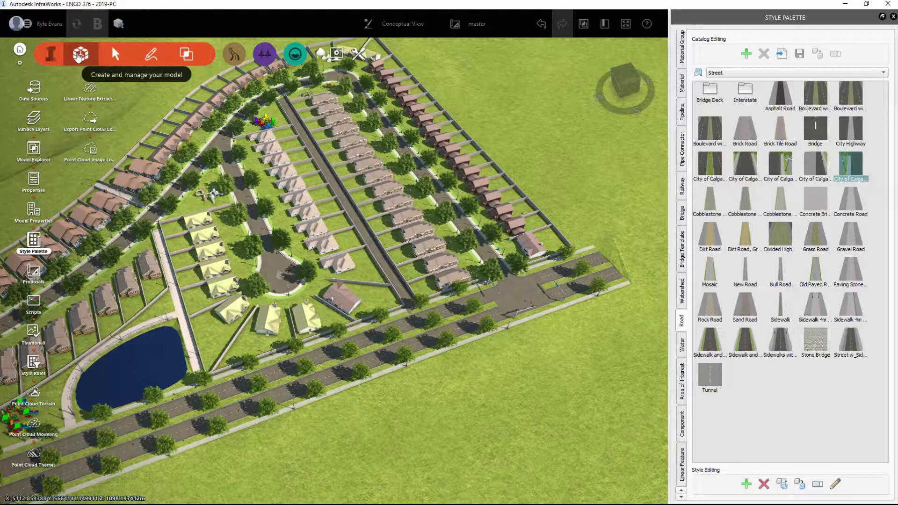
mouse_move(151, 54)
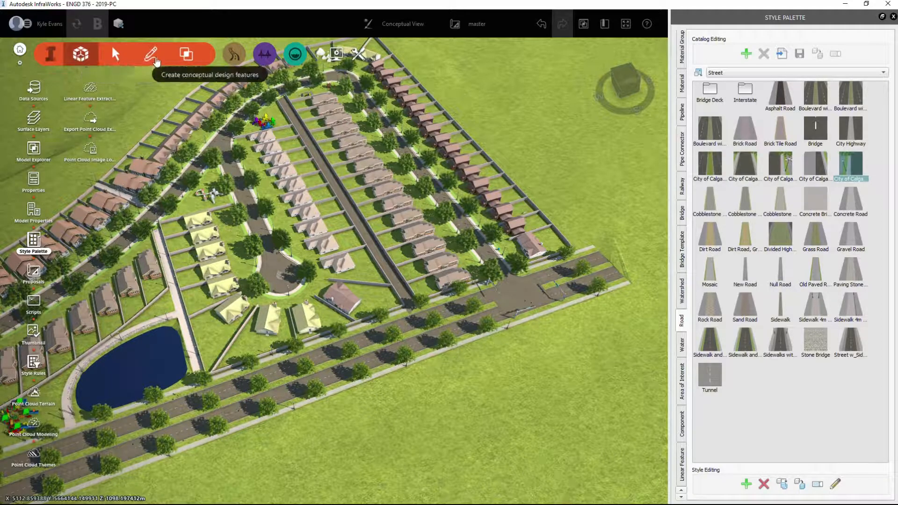
mouse_move(143, 57)
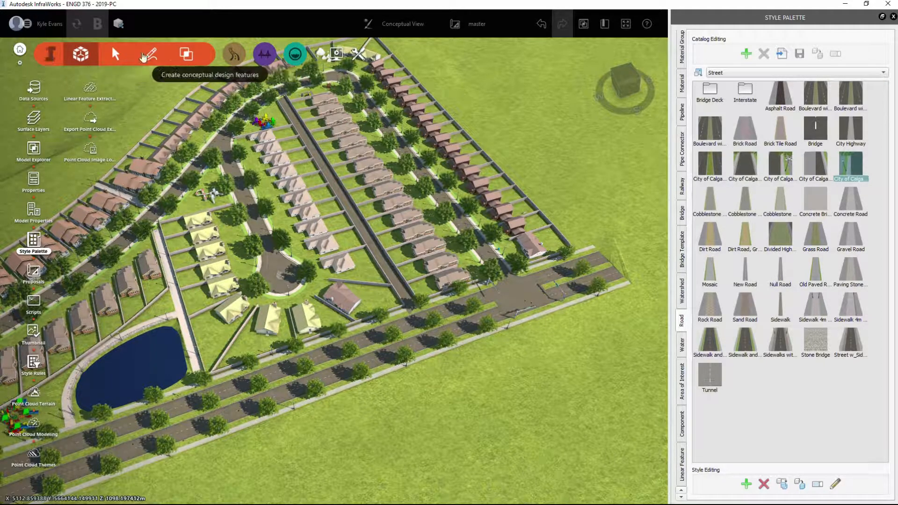
Show the conceptual design feature tools for roads, buildings, trees and water
left_click(150, 54)
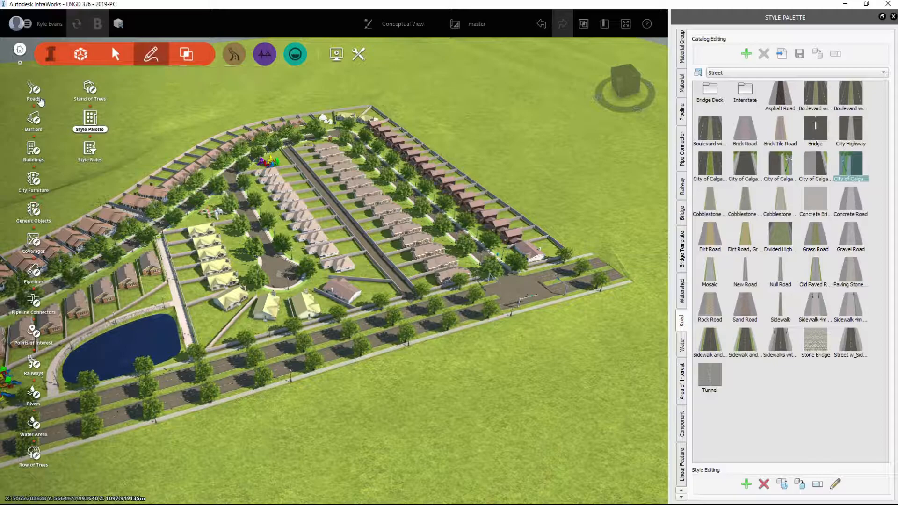
Start a new road and filter the draw styles for 'side' to find sidewalks
left_click(32, 88)
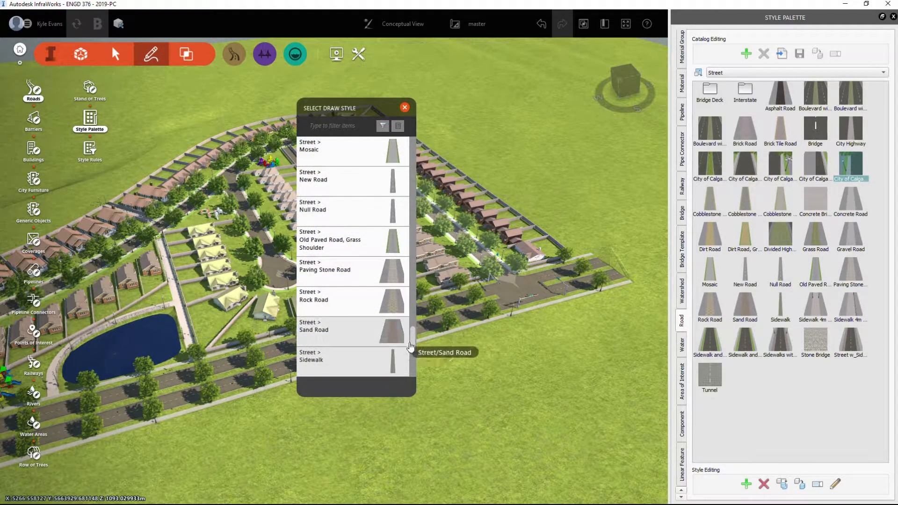
scroll("down", 3)
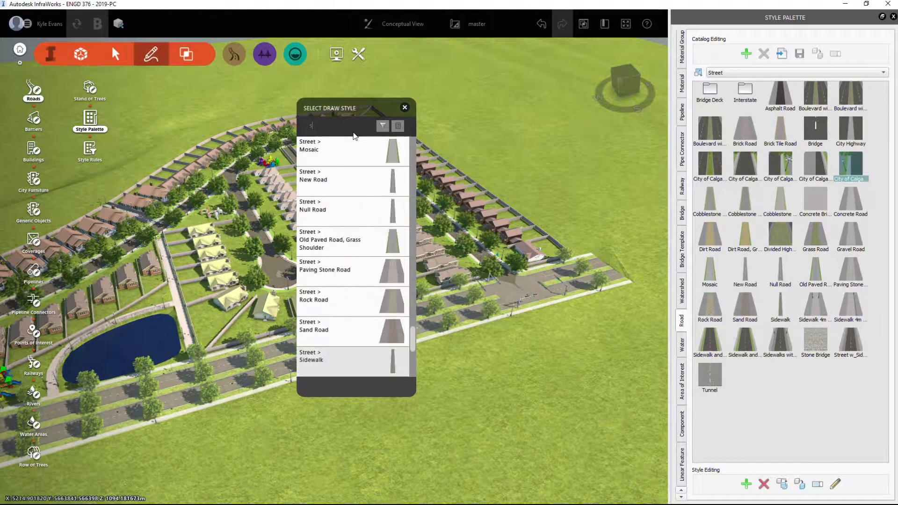
type("side")
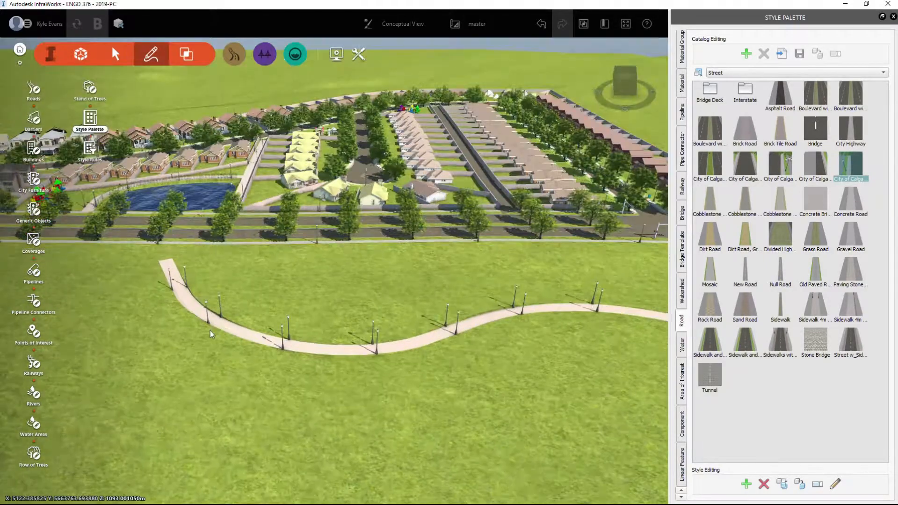
Reopen the road Select Draw Style list to draw another road
left_click(281, 338)
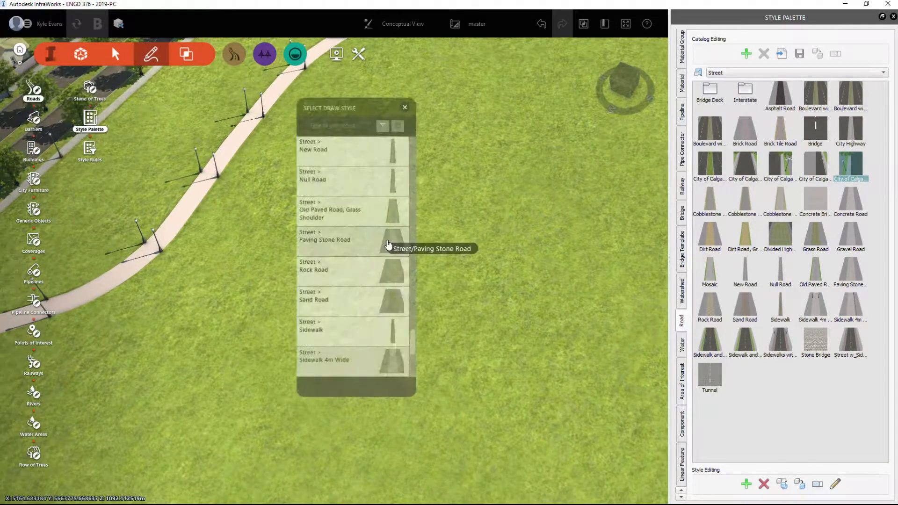
Draw a Sidewalk 4m Wide road, dragging its end vertex to meet the street
scroll("down", 3)
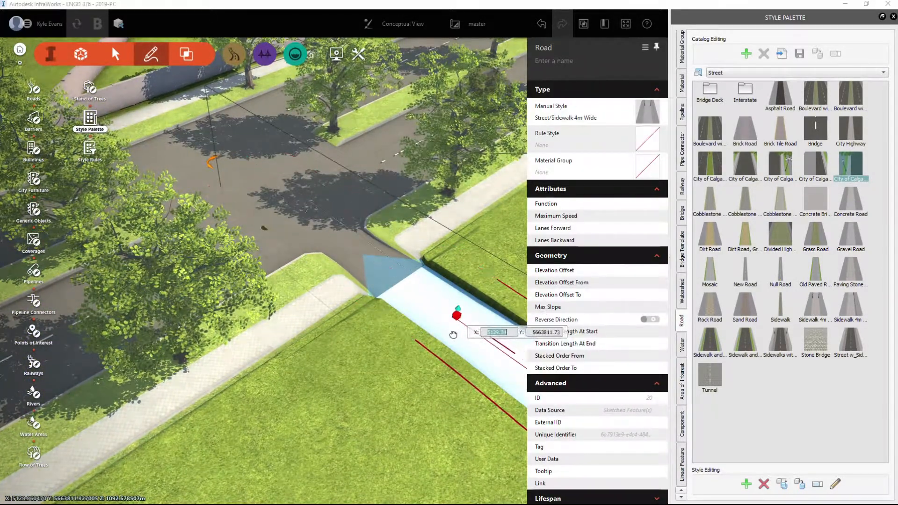
left_click_drag(456, 313, 380, 262)
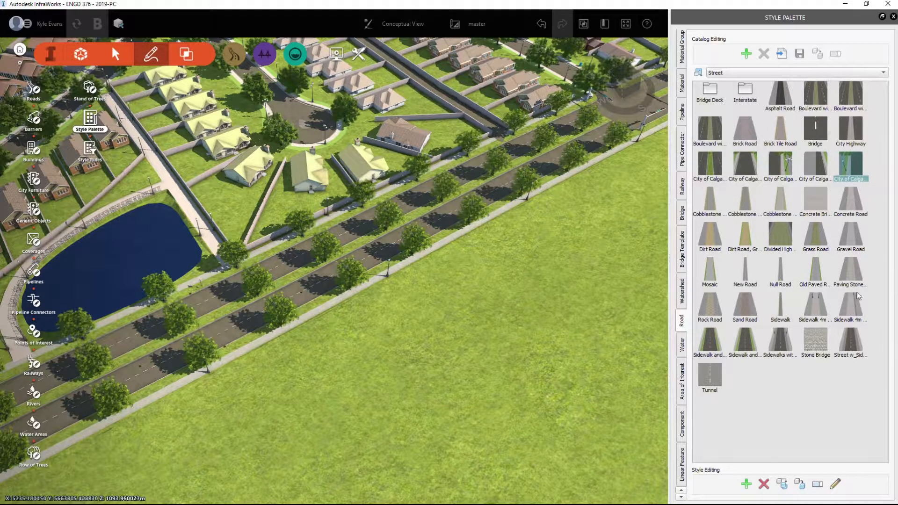
Inspect the Sidewalk 4m Wide Railing metal fence decoration, then maximize its configuration window
double_click(850, 309)
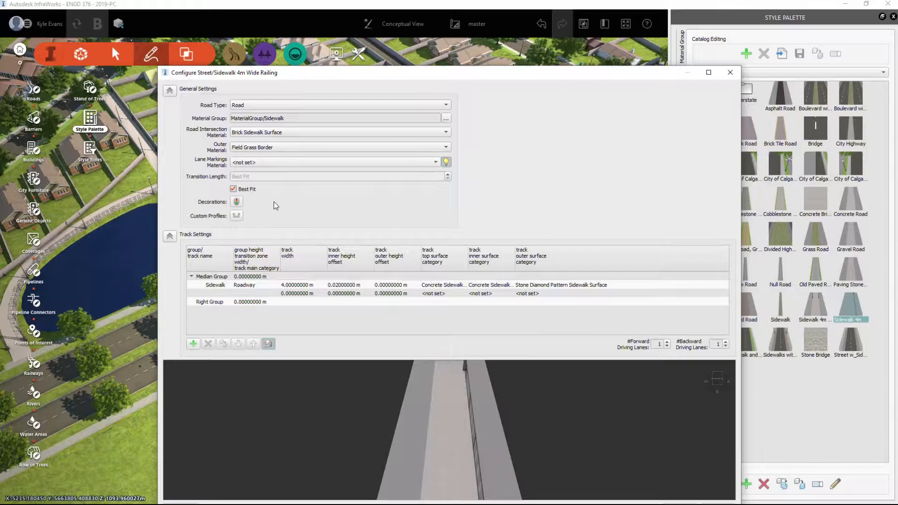
left_click(236, 202)
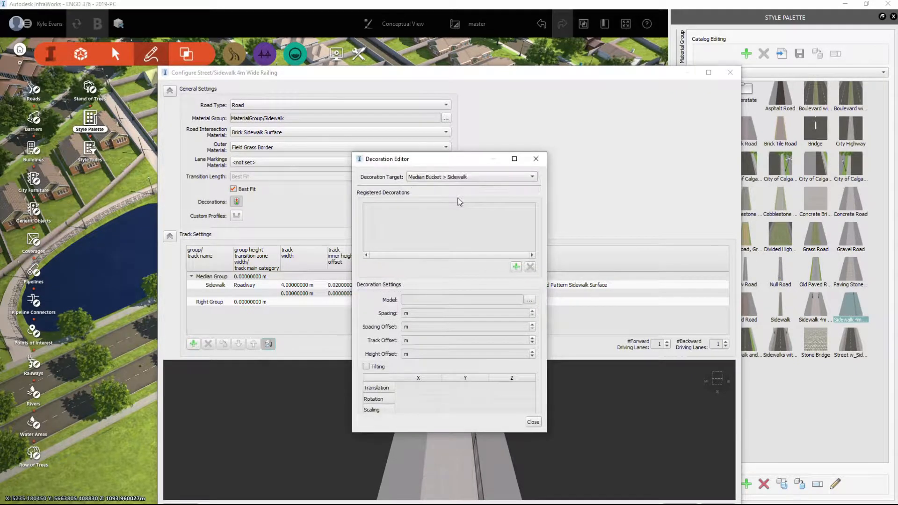
left_click(515, 267)
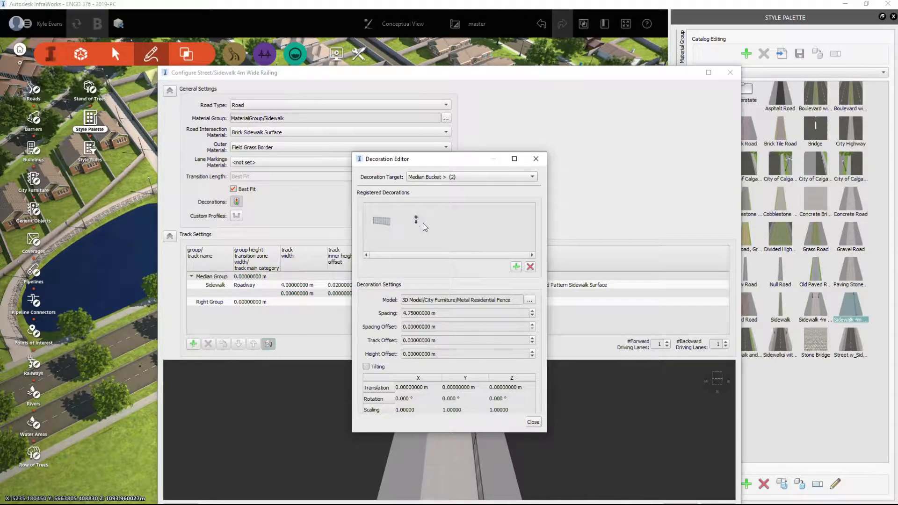
mouse_move(535, 158)
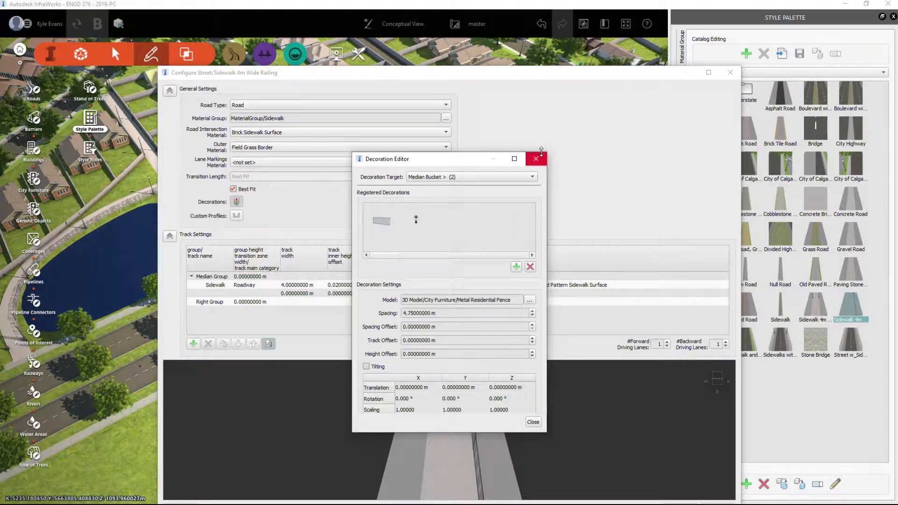
left_click(536, 159)
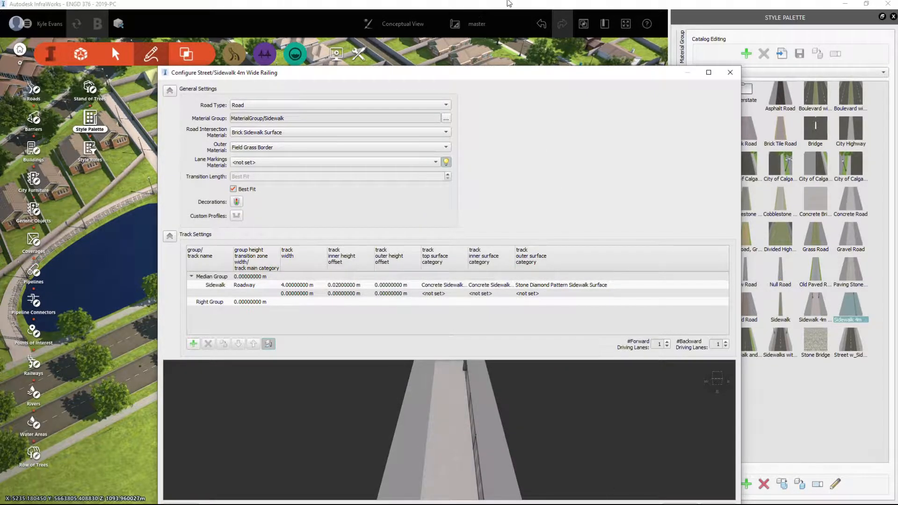
left_click(709, 72)
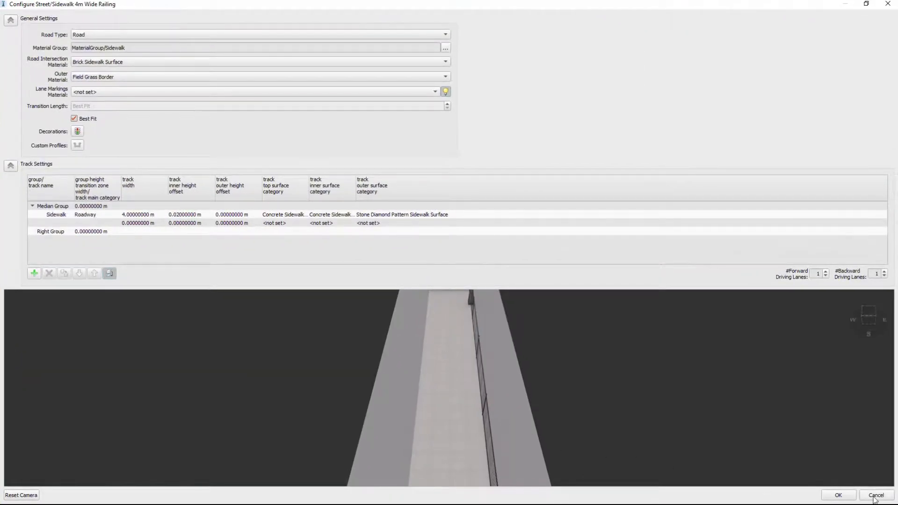
Cancel the Sidewalk 4m Wide Railing configuration without saving changes
left_click(876, 495)
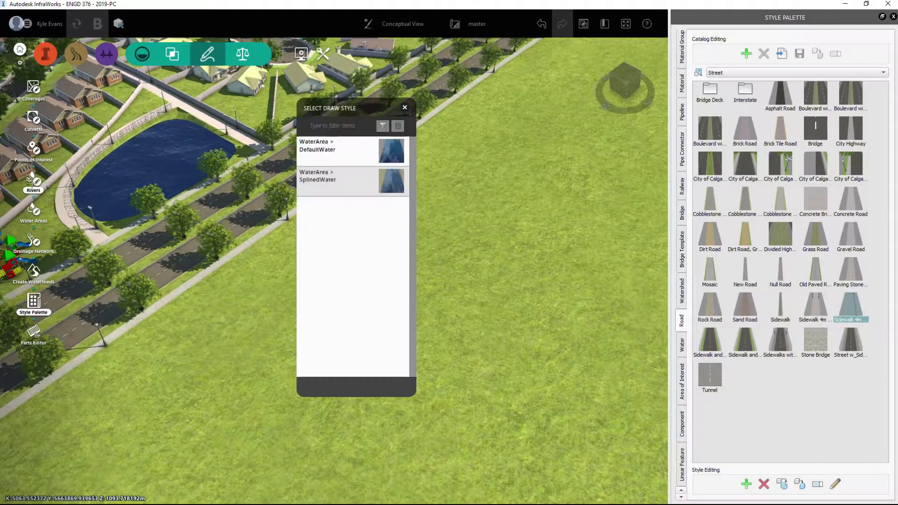
mouse_move(330, 176)
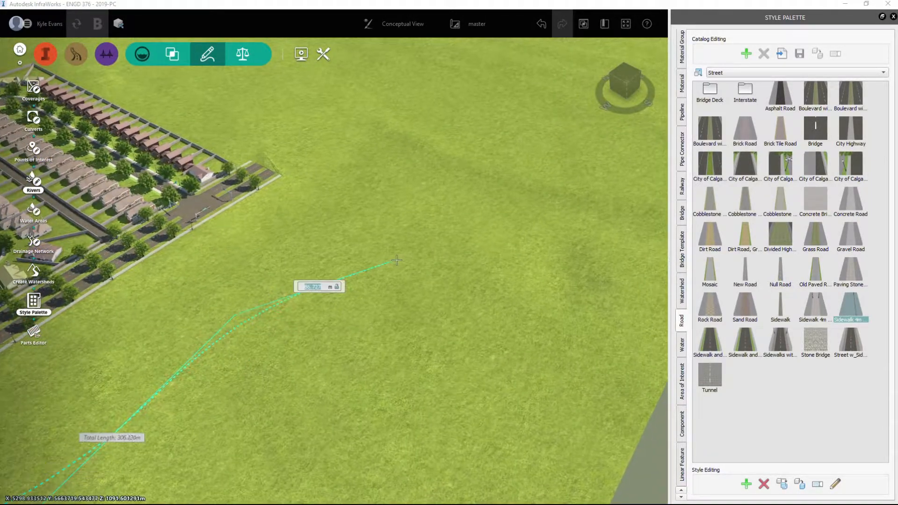
Finish tracing the DefaultWater river across the grassland
left_click(555, 235)
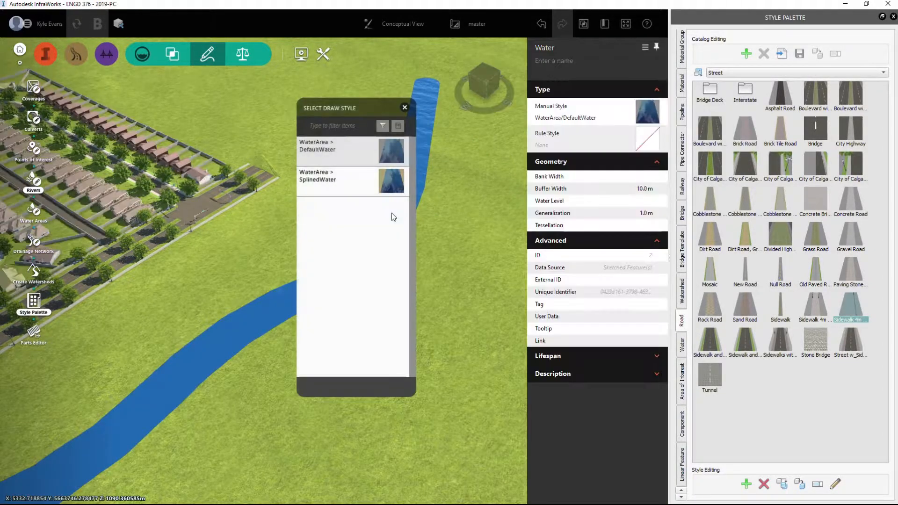
left_click(405, 107)
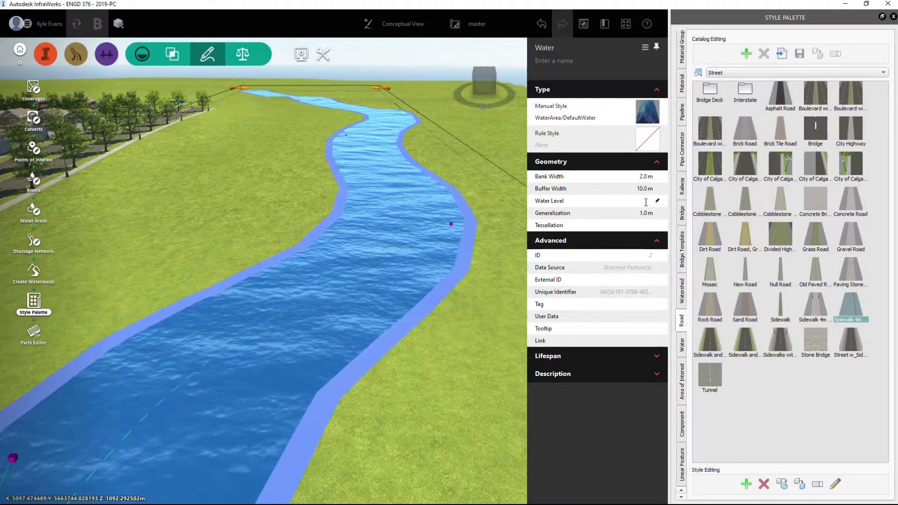
Enter -3 as the river's Water Level in the Properties panel
type("-3")
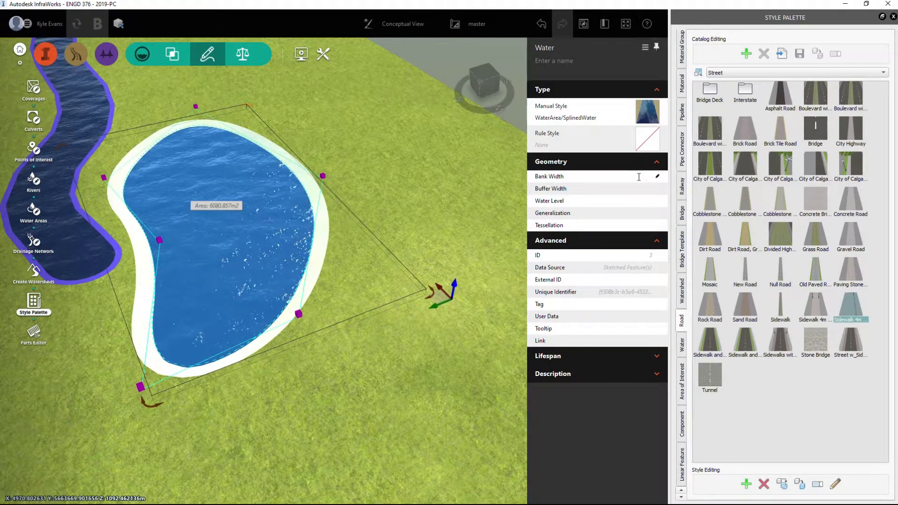
Set the SplinedWater pond's Bank Width to 0.0 m, removing its shoreline band
type("0.0 m")
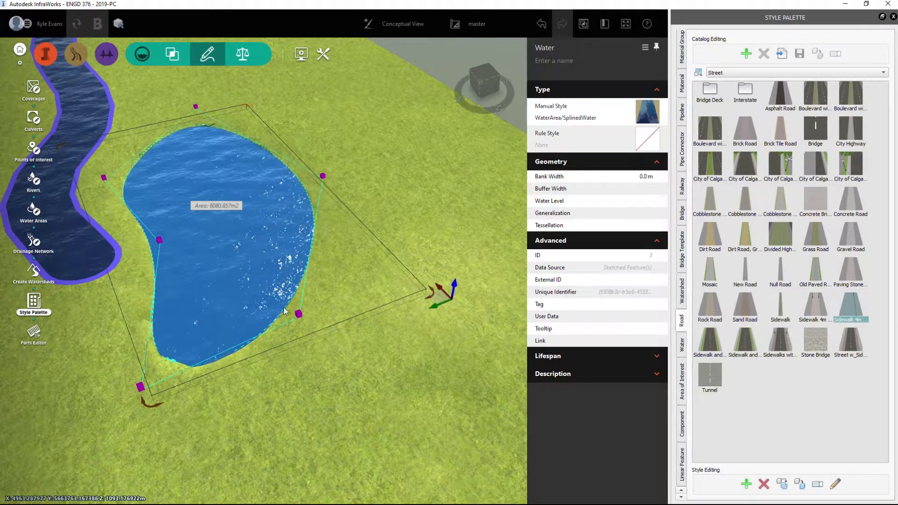